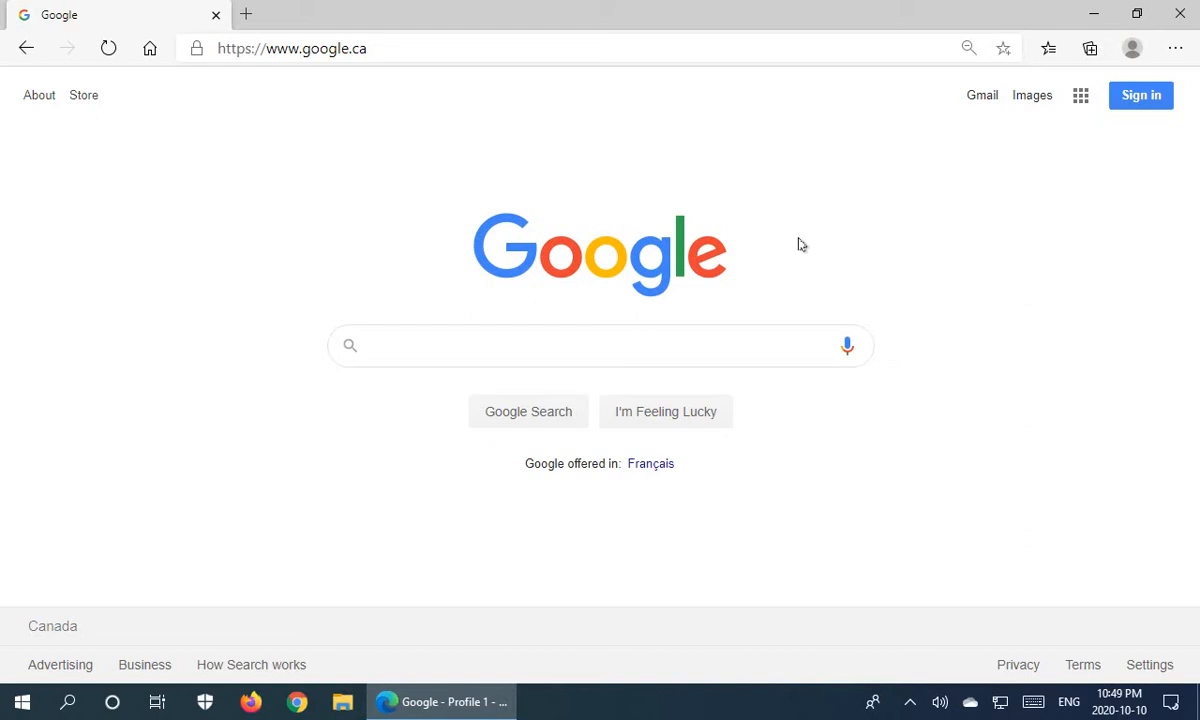
pyautogui.moveTo(584, 260)
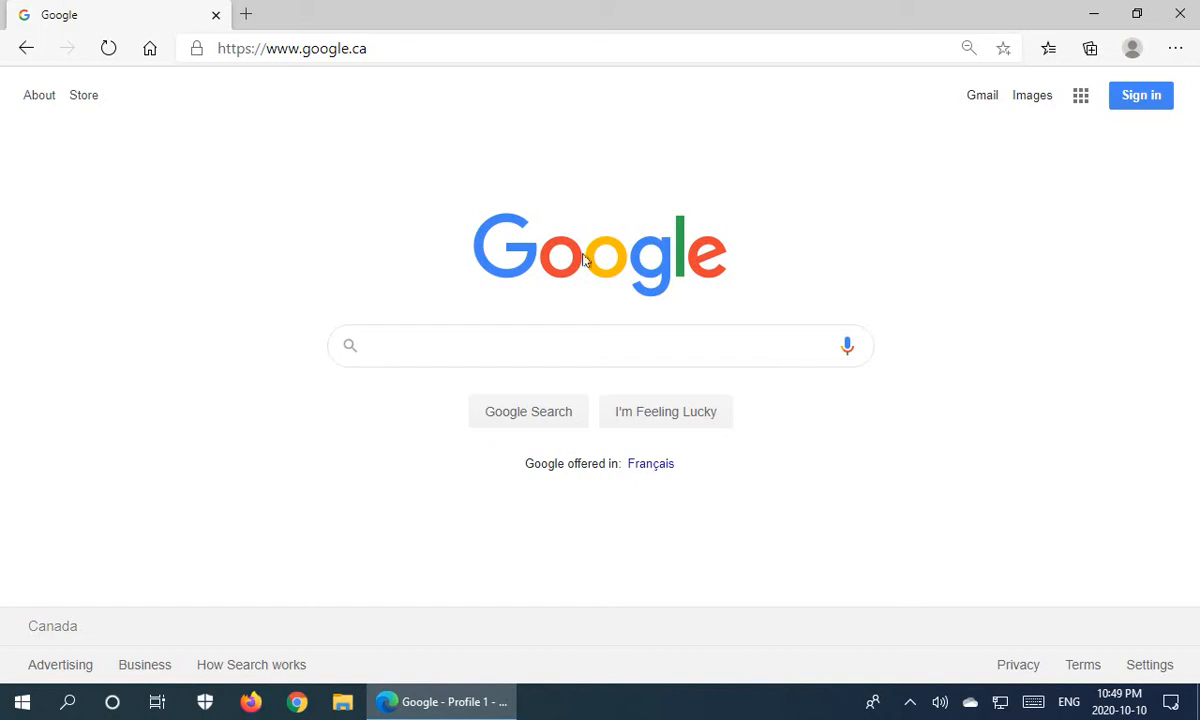
# - Search Google for "pigs" and load the results page
pyautogui.click(600, 344)
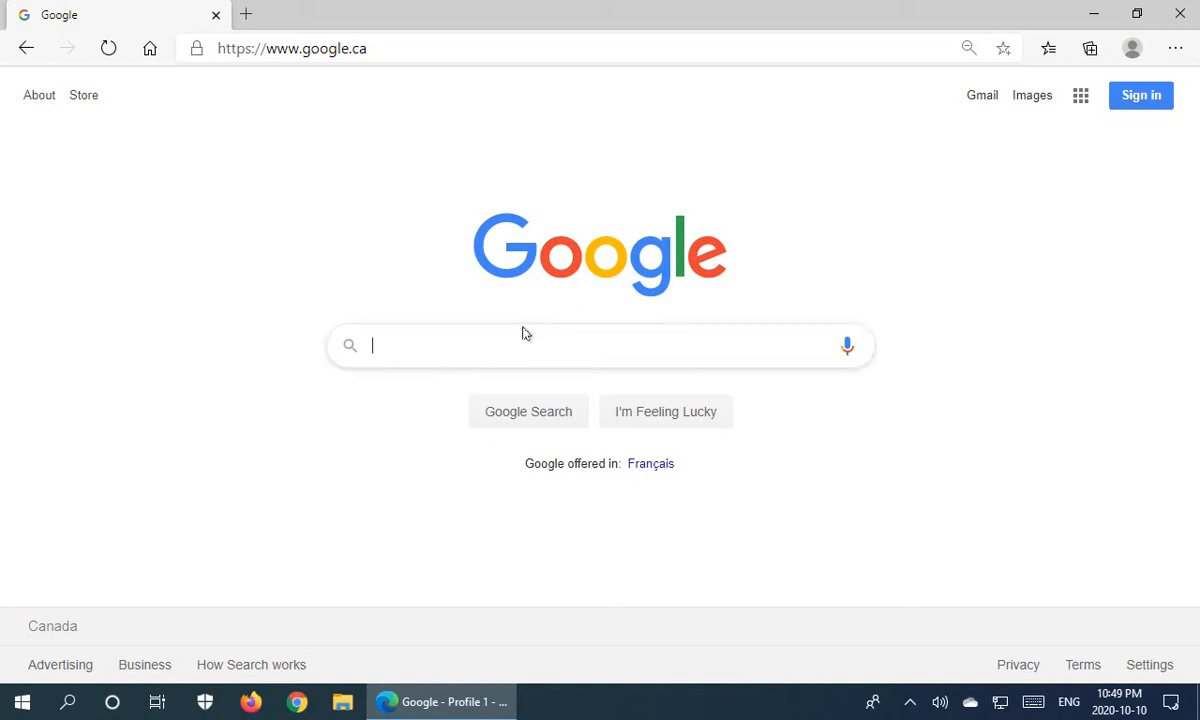
pyautogui.write('pigs')
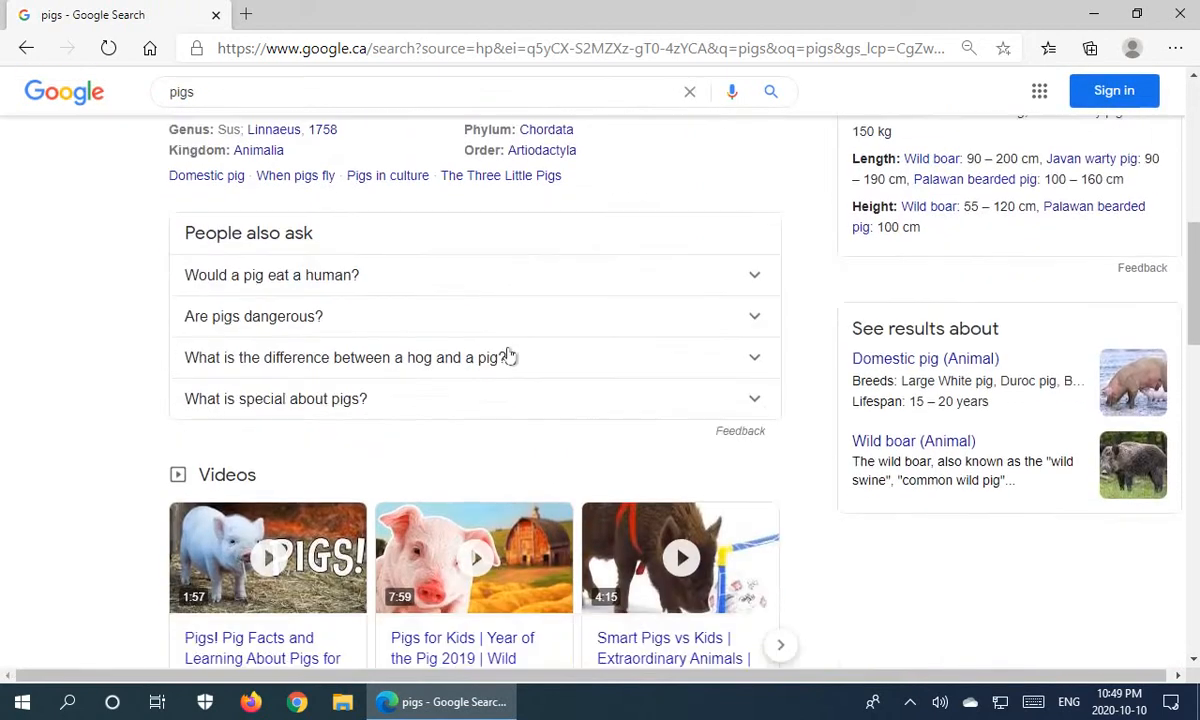
# - Scroll down past People also ask to the pig website listings
pyautogui.scroll(-3)
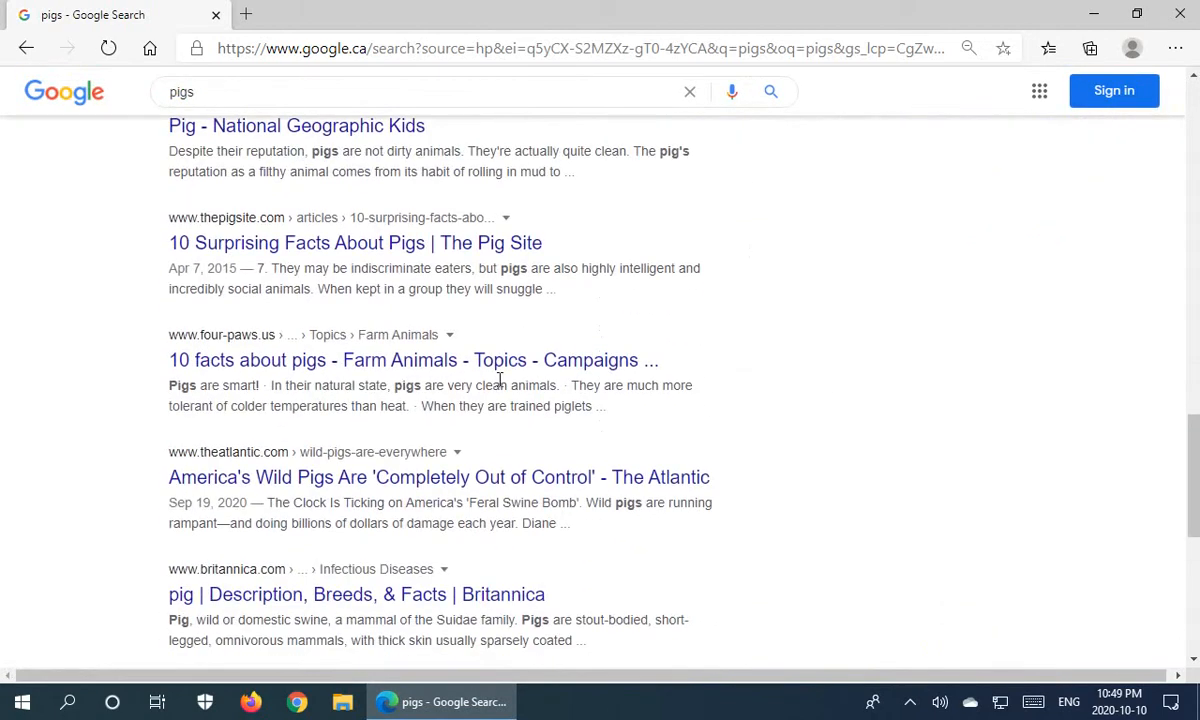
pyautogui.moveTo(272, 210)
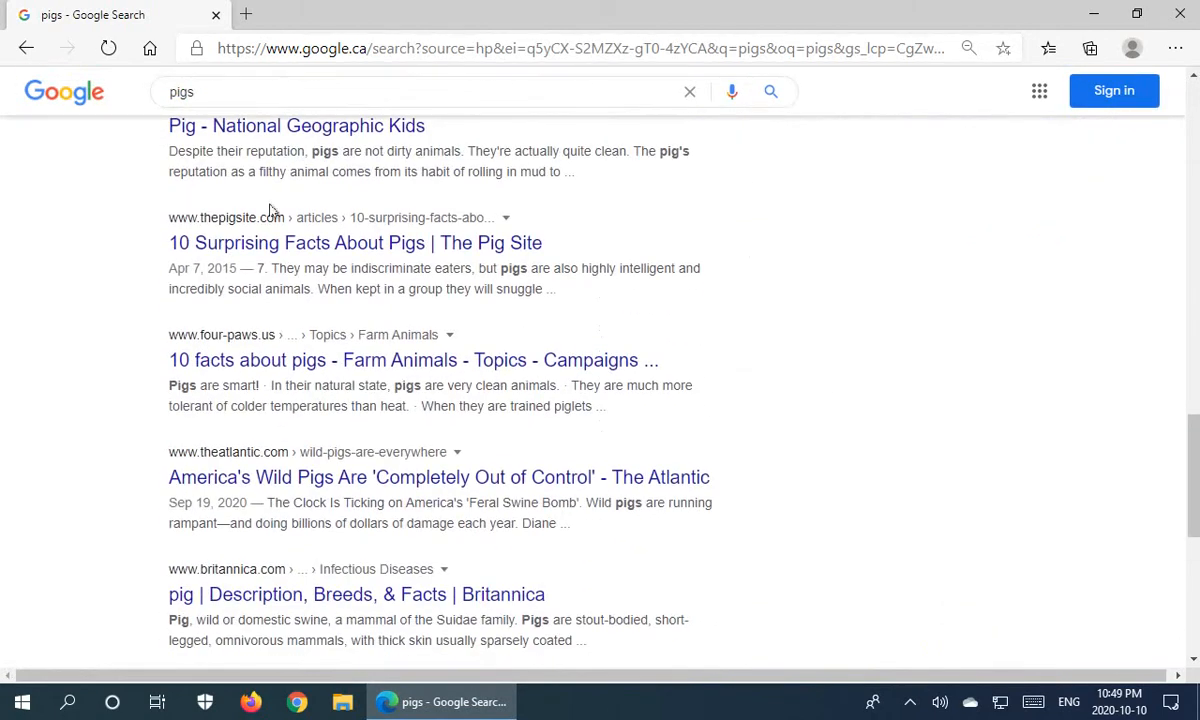
pyautogui.moveTo(844, 446)
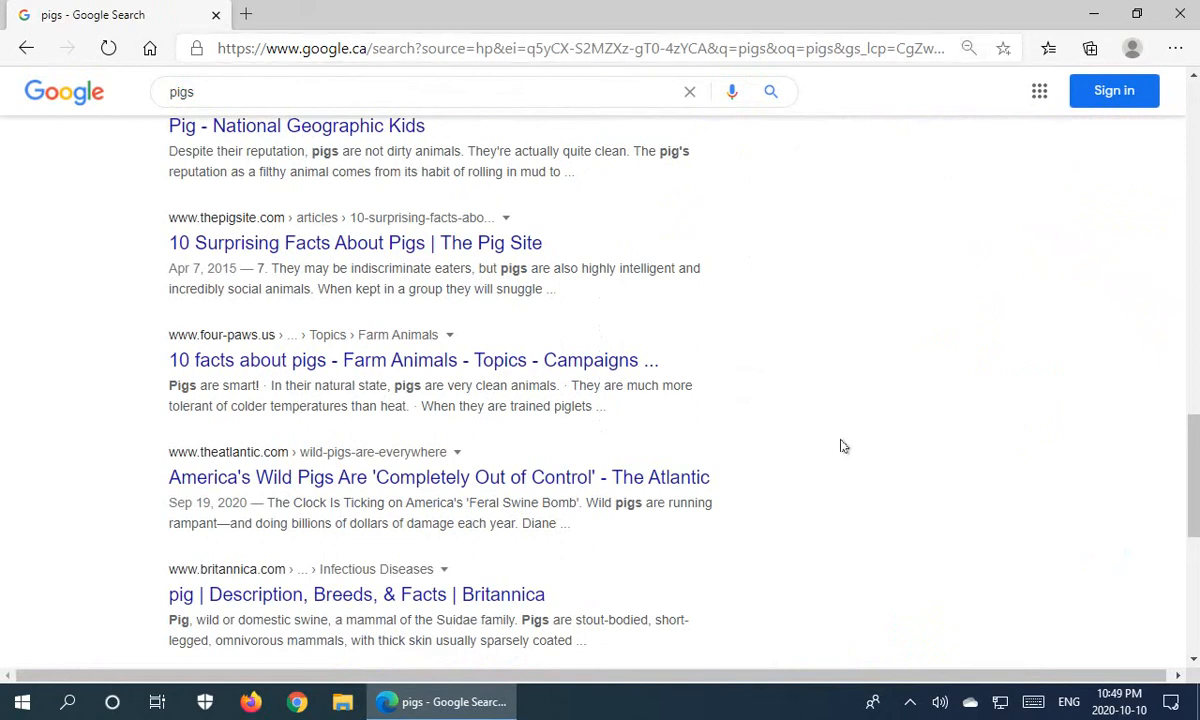
pyautogui.moveTo(804, 360)
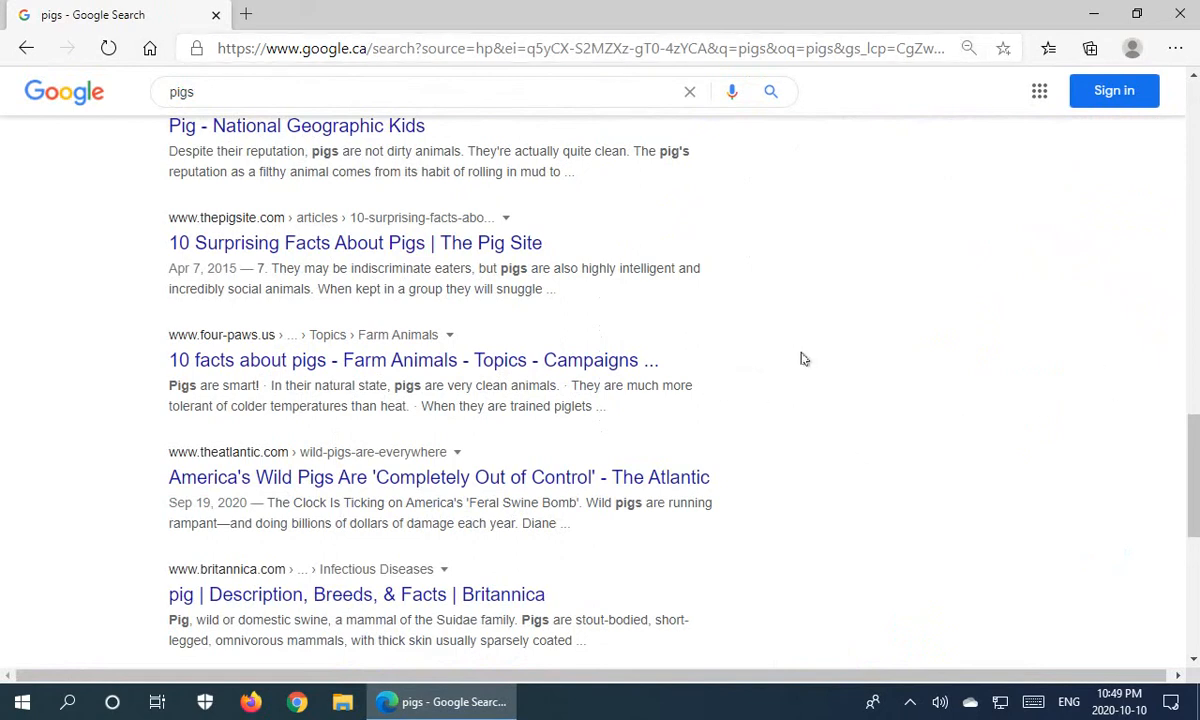
pyautogui.moveTo(700, 716)
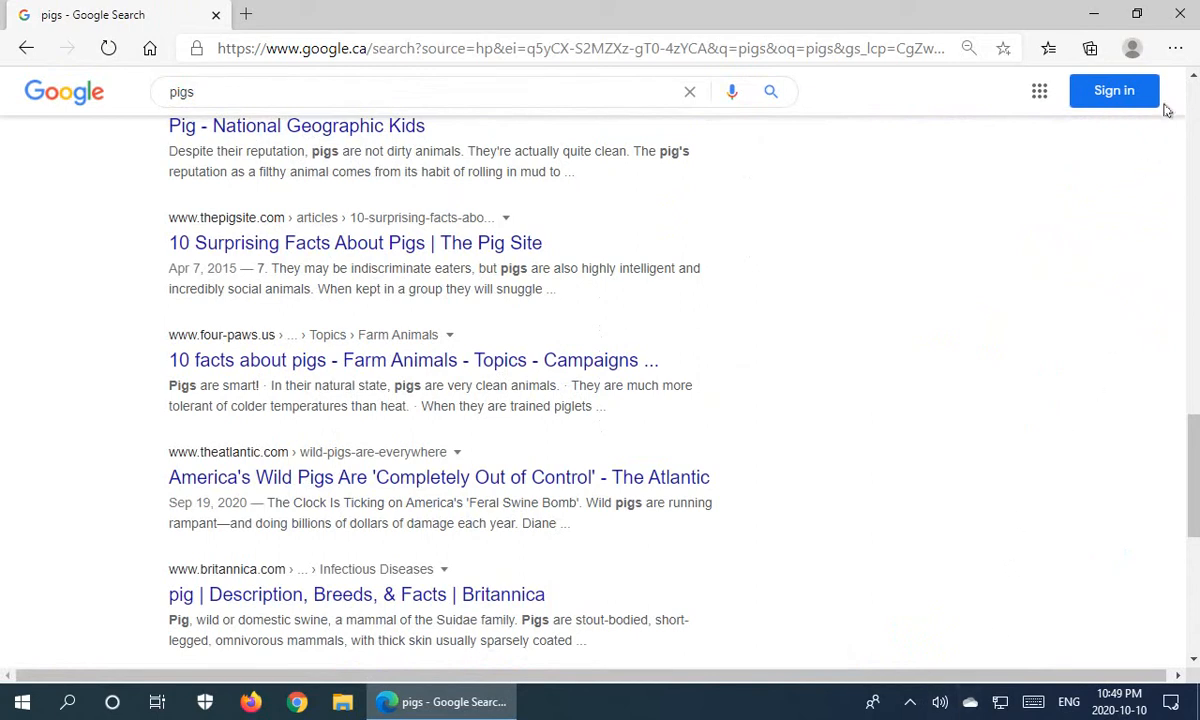
pyautogui.moveTo(1176, 48)
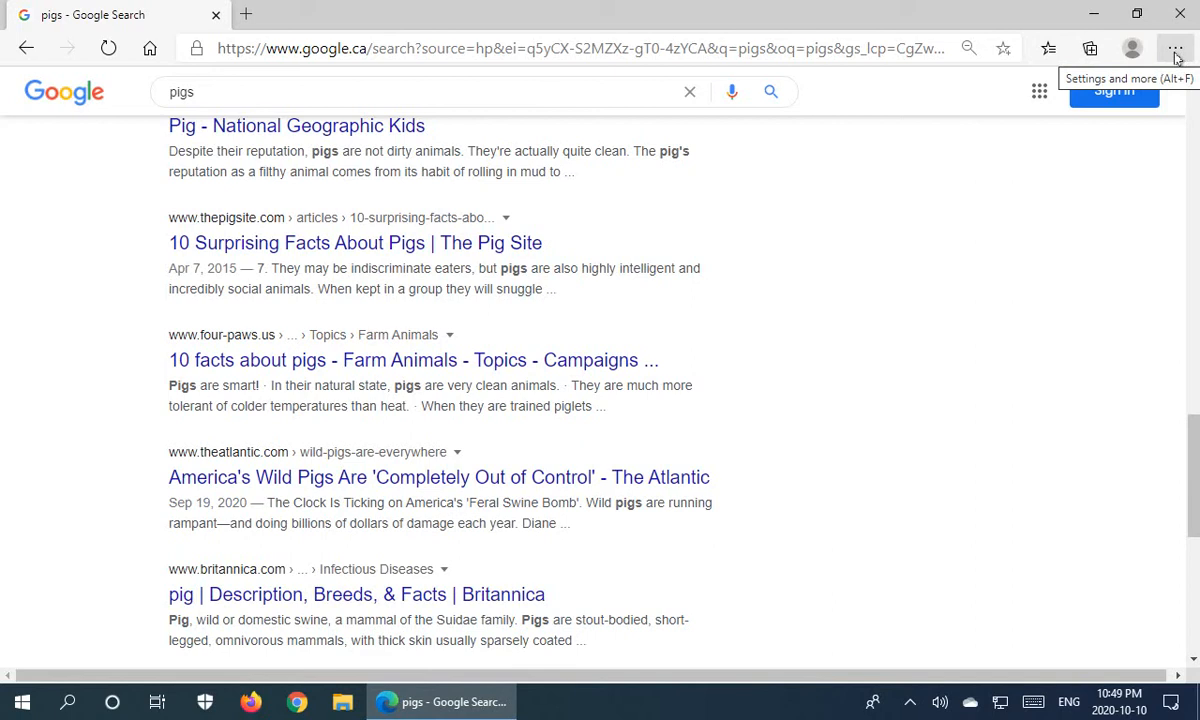
# - Bring up Edge's Settings and more menu over the pigs results
pyautogui.click(1176, 48)
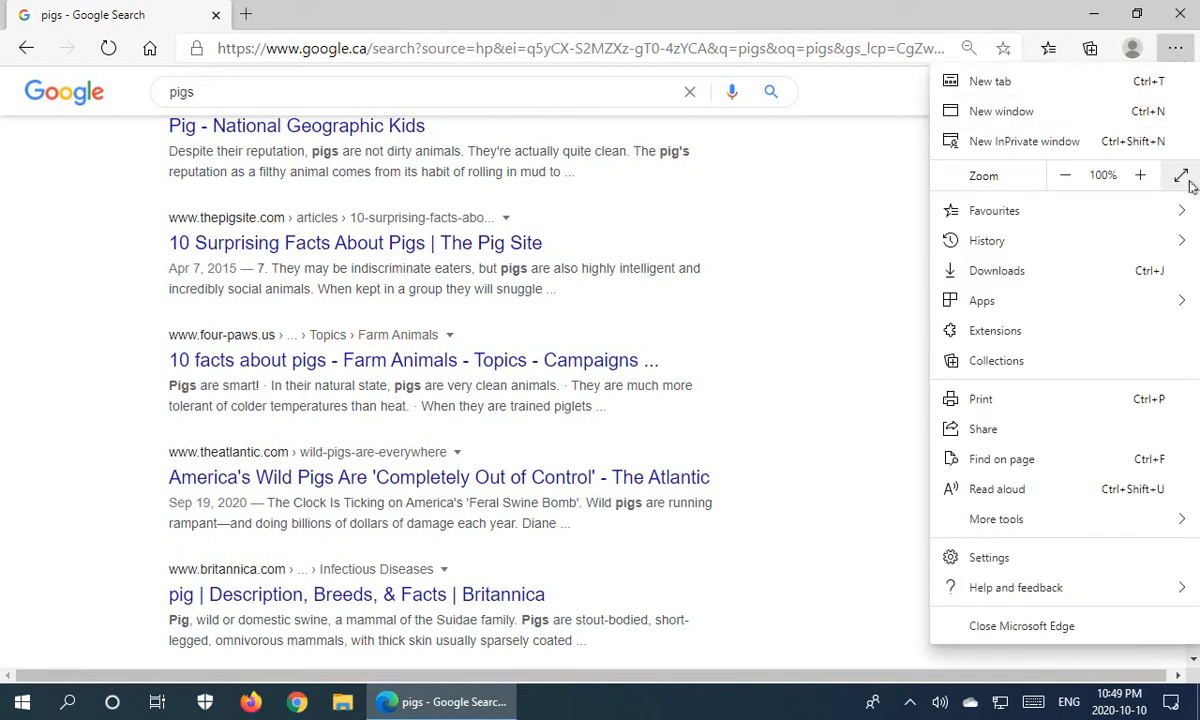
pyautogui.moveTo(1180, 176)
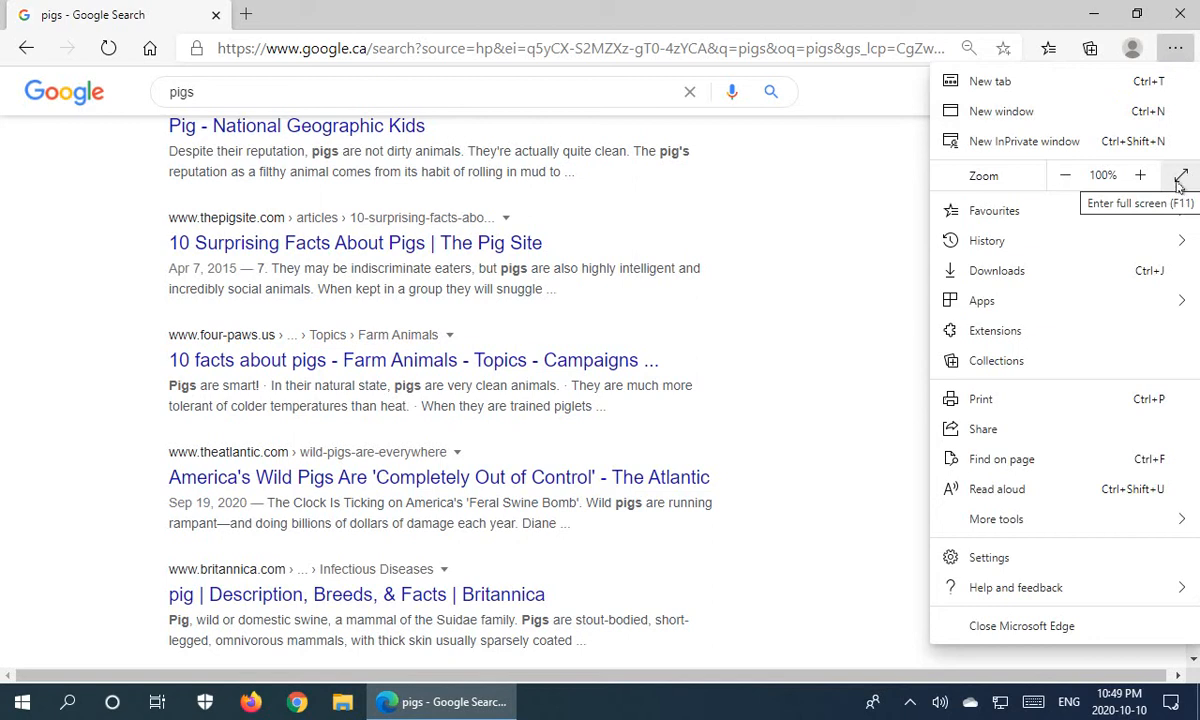
pyautogui.moveTo(1180, 178)
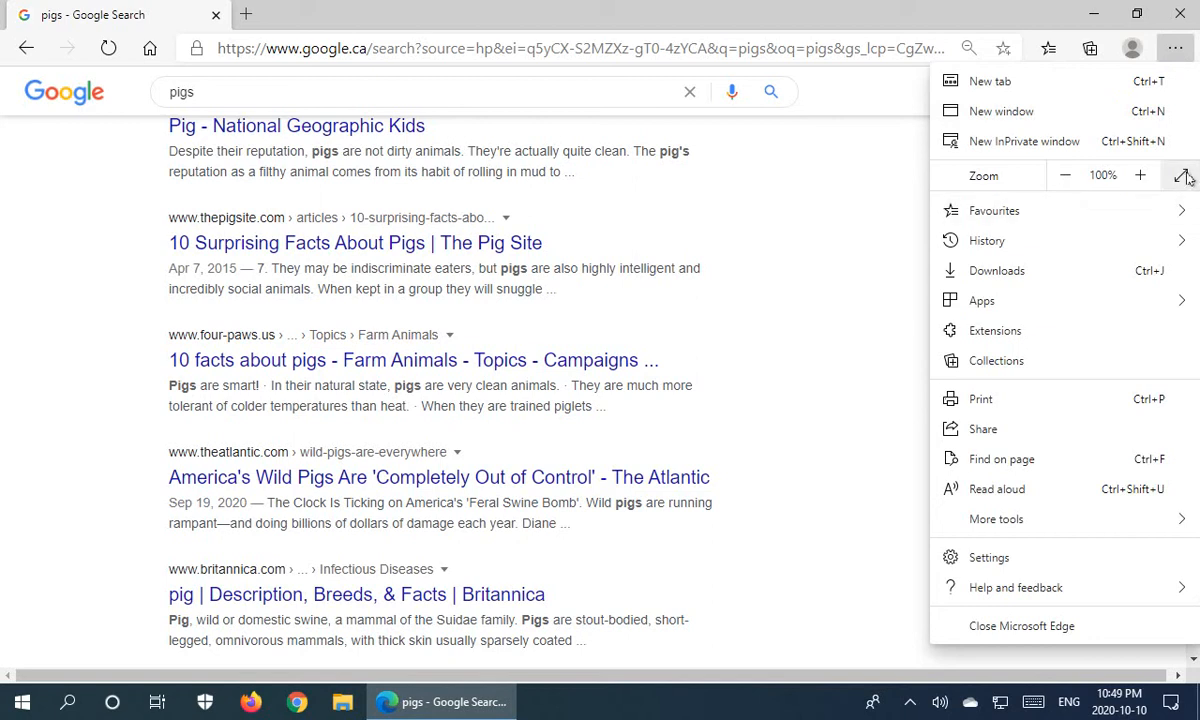
pyautogui.moveTo(1182, 176)
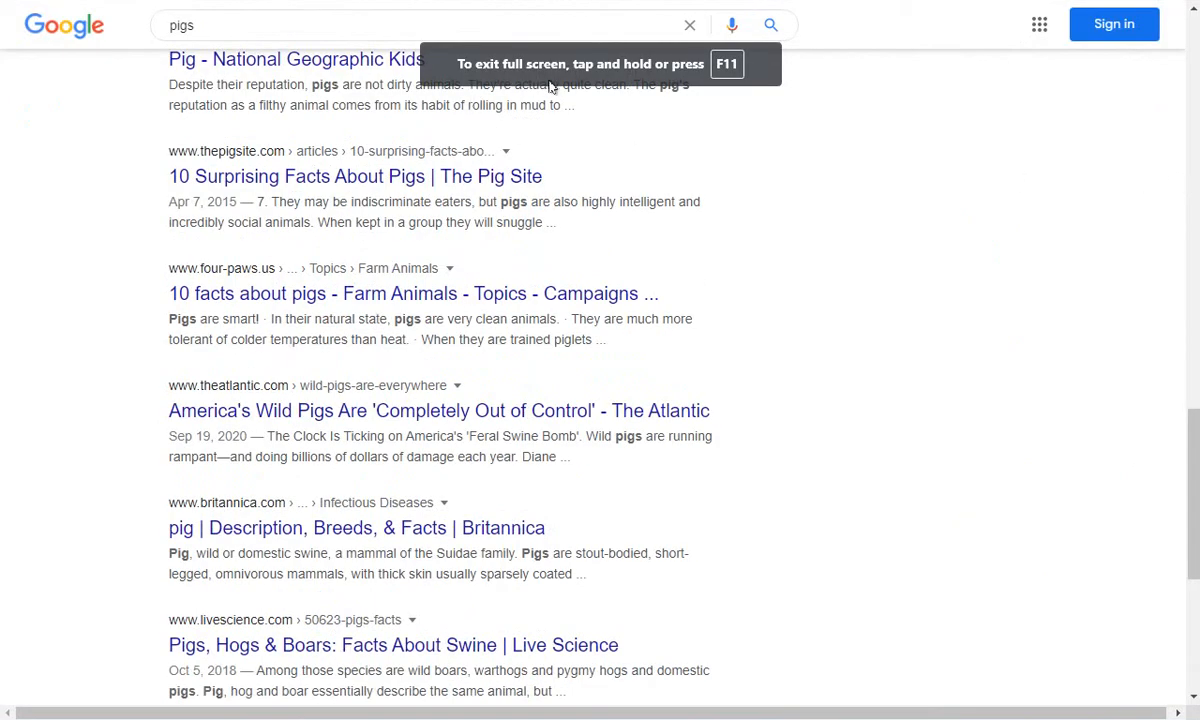
pyautogui.moveTo(670, 82)
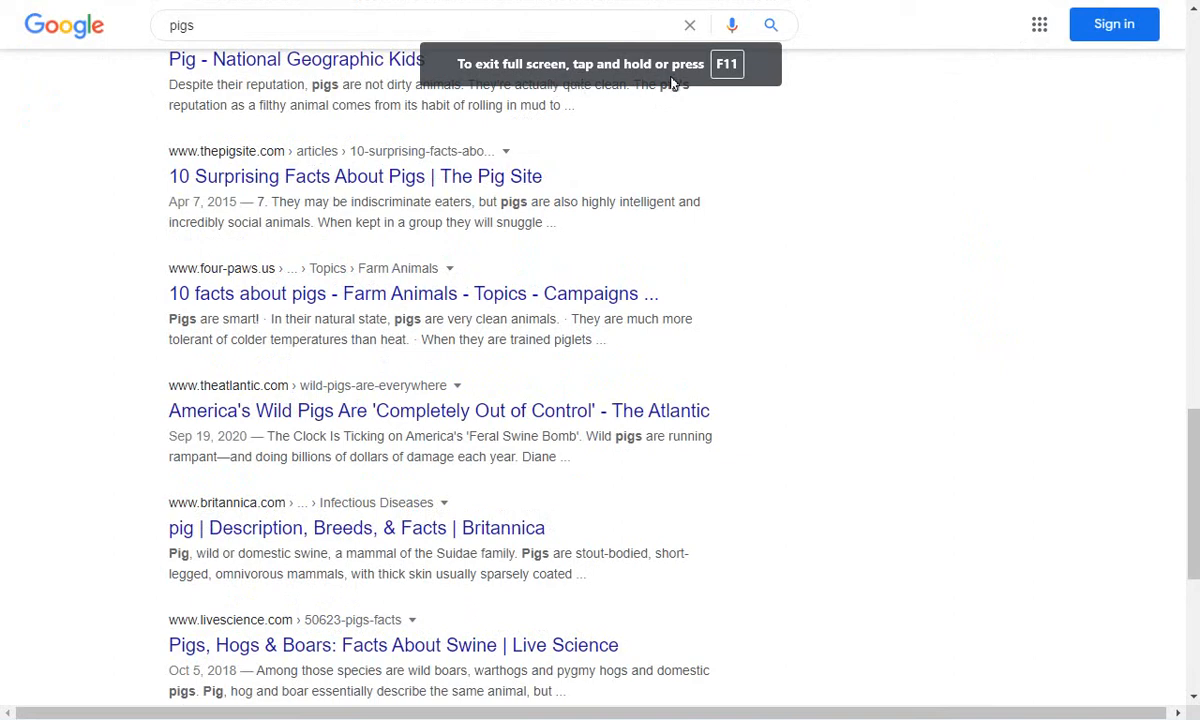
pyautogui.moveTo(740, 78)
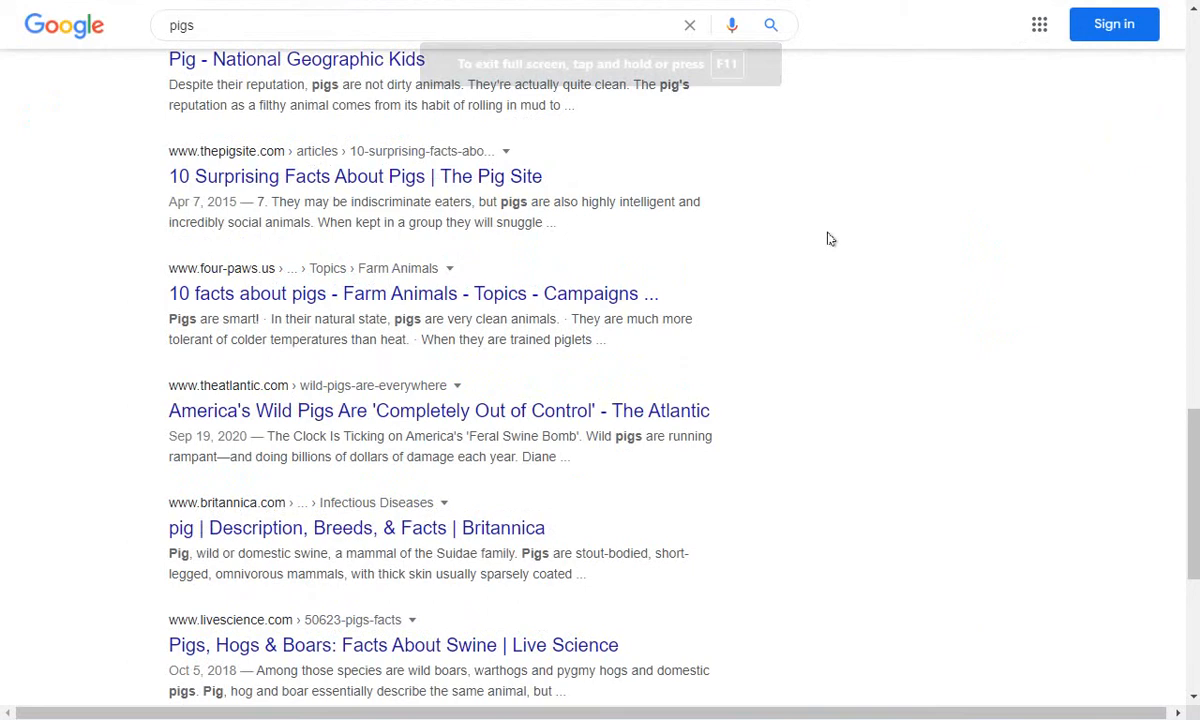
# - Scroll further through the pigs results before leaving full screen
pyautogui.scroll(-3)
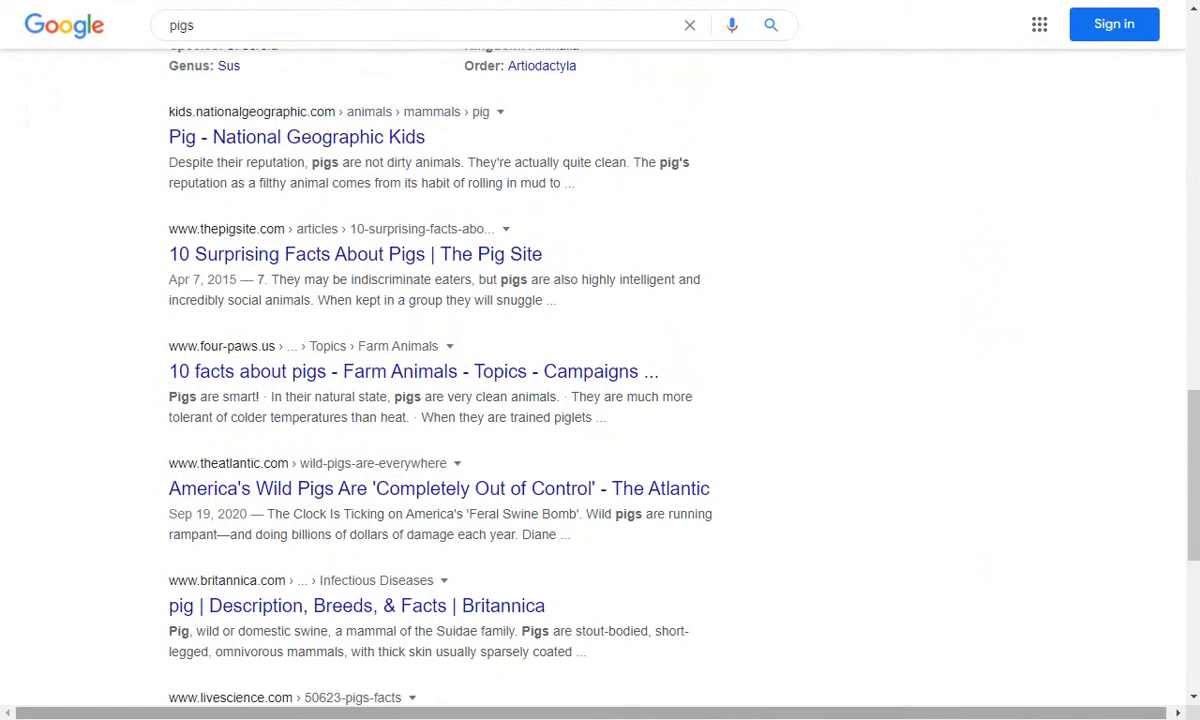
pyautogui.scroll(-3)
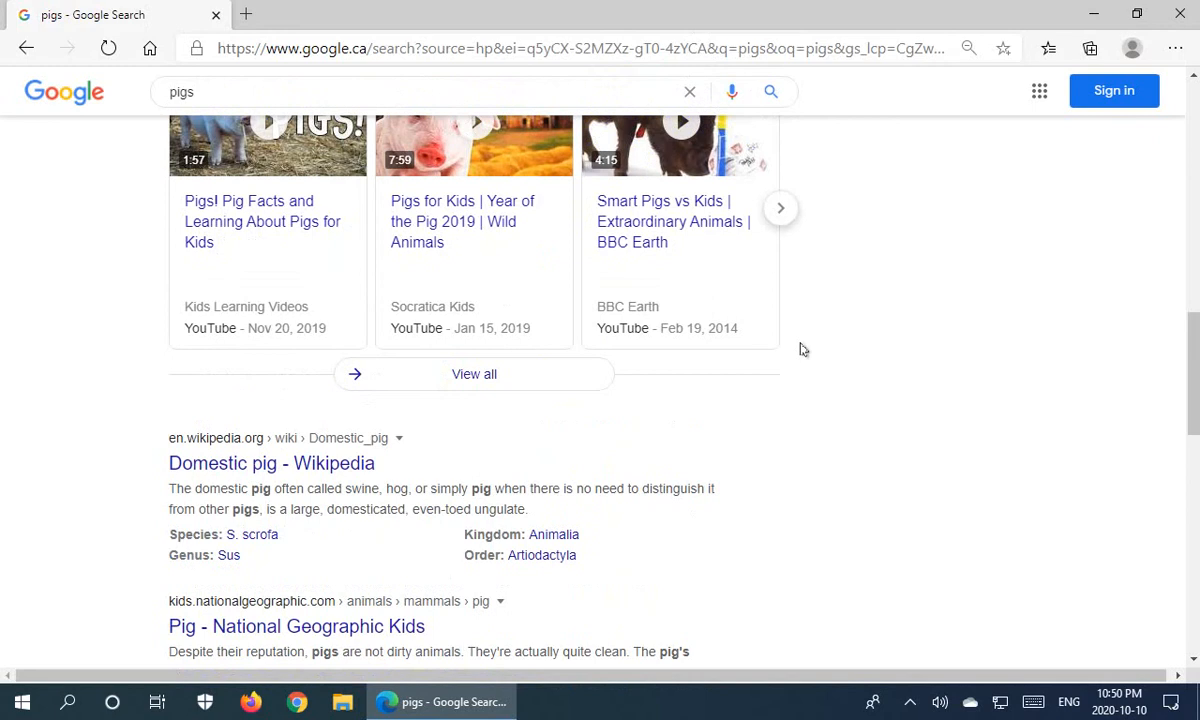
# - Toggle full screen on and back off with F11
pyautogui.press('F11')
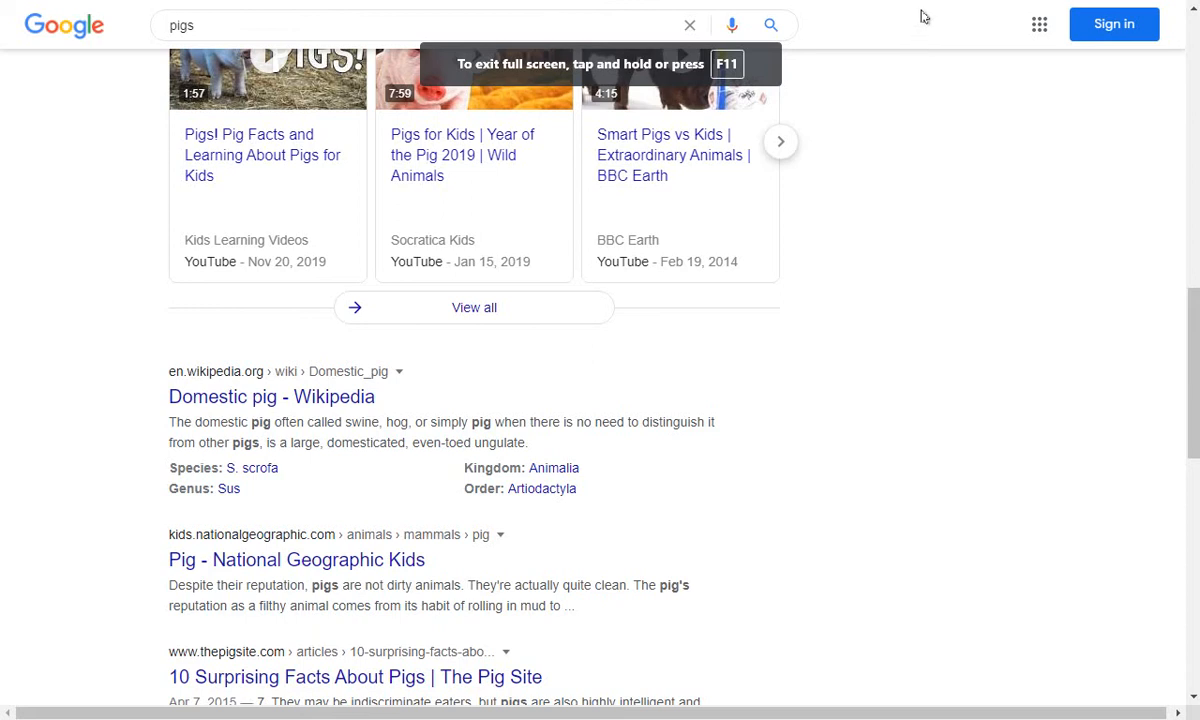
pyautogui.press('F11')
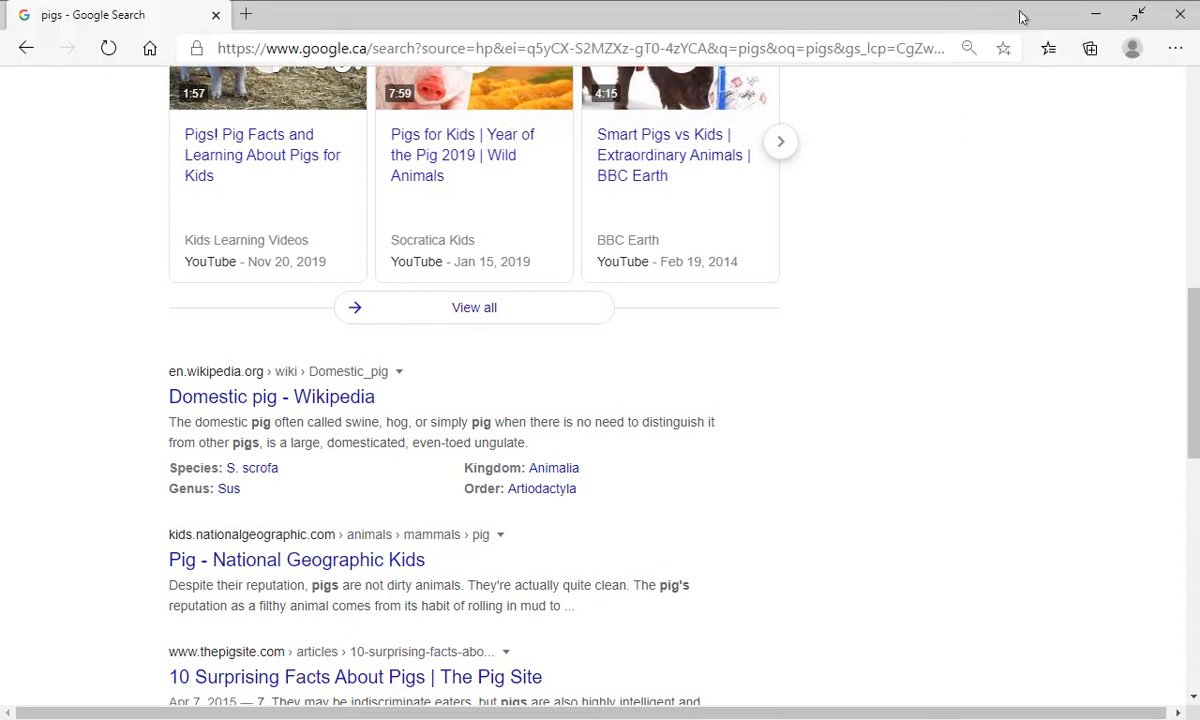
pyautogui.moveTo(1140, 14)
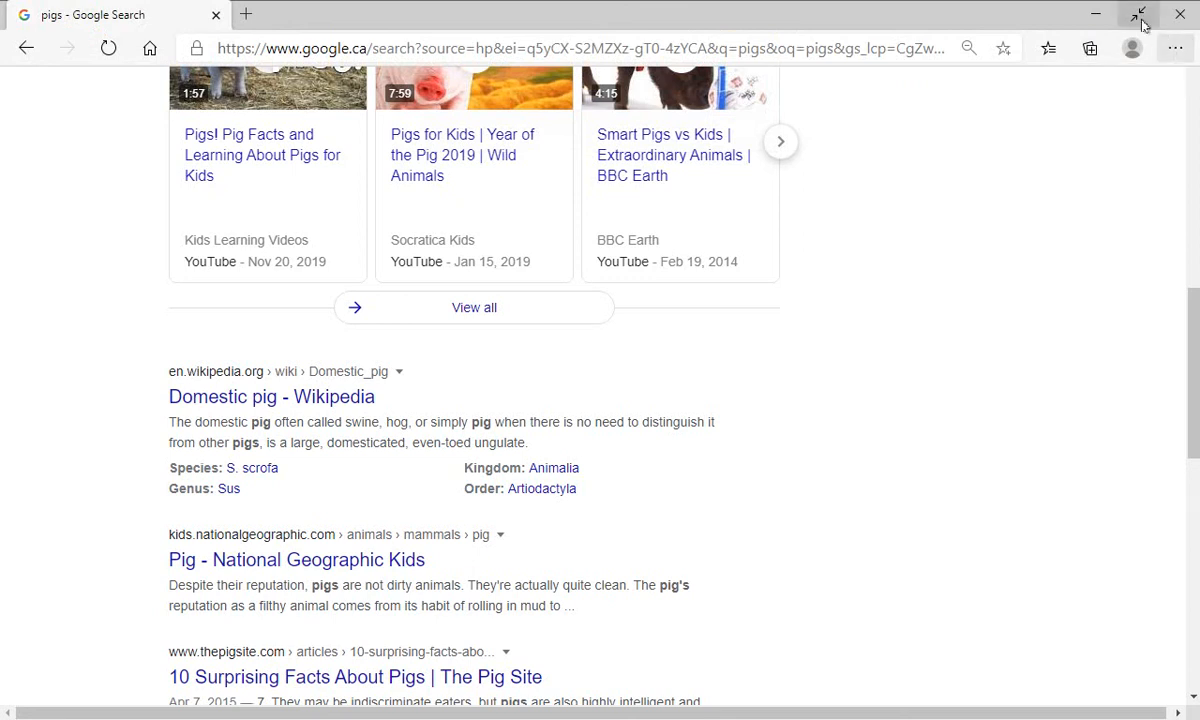
pyautogui.moveTo(1140, 16)
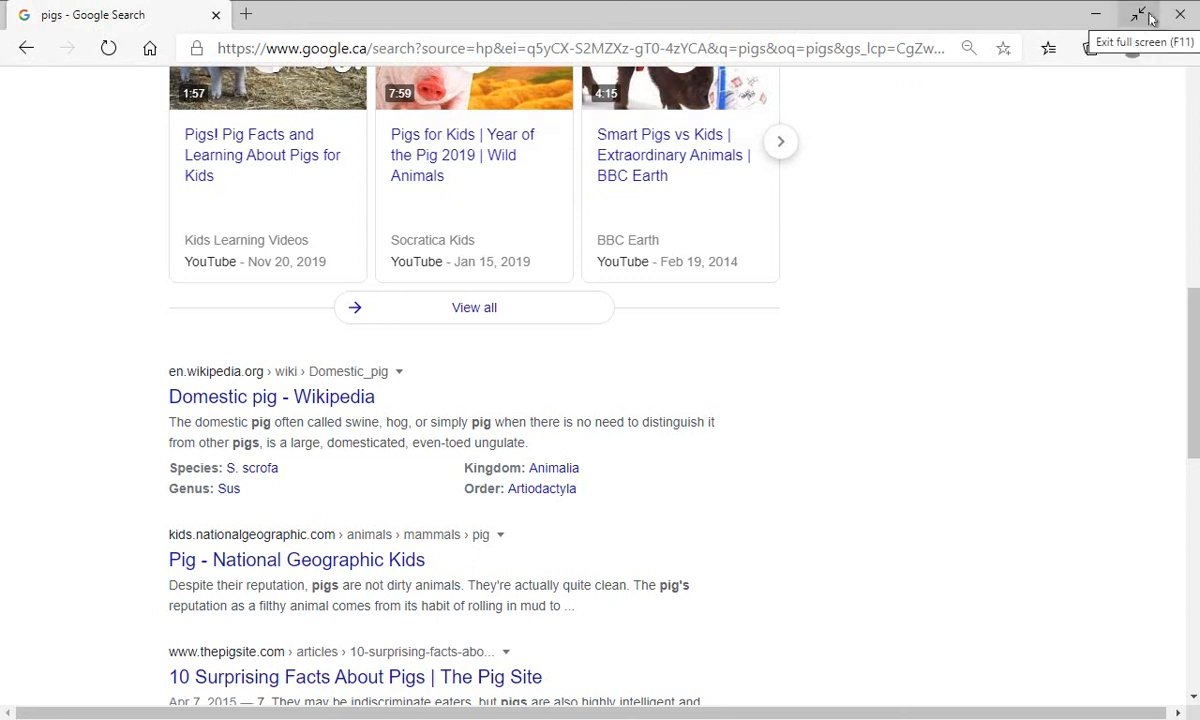
pyautogui.moveTo(1140, 14)
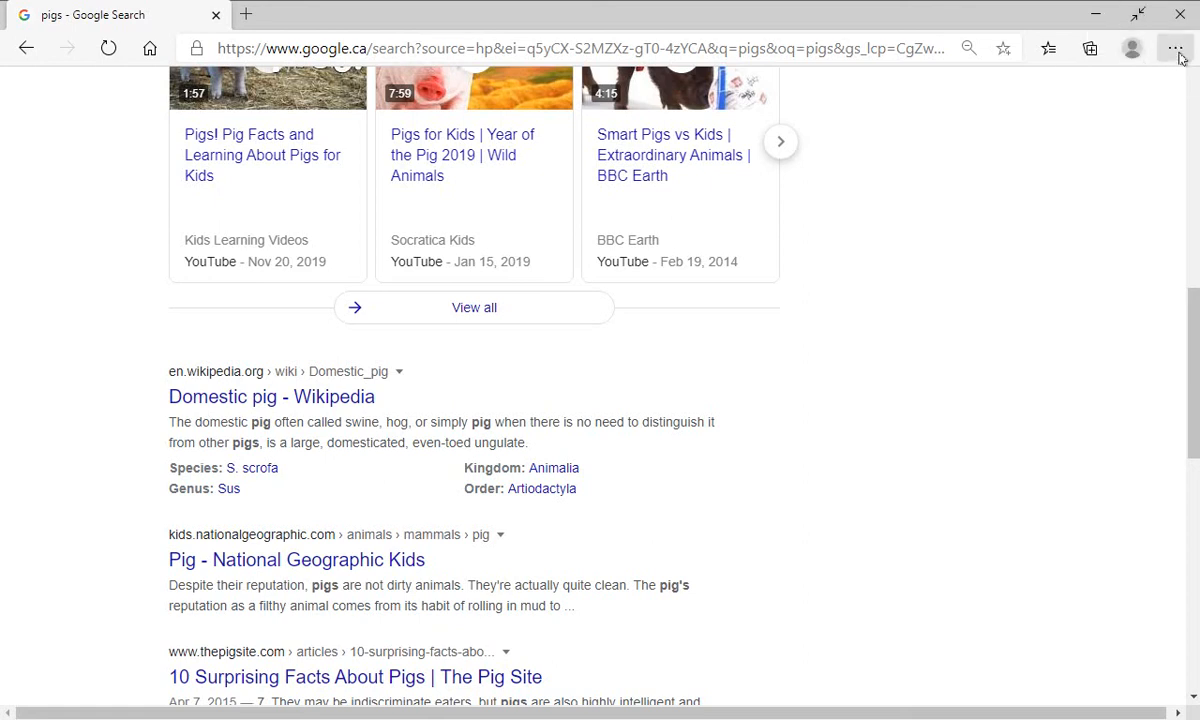
# - Exit full screen from the Settings and more menu, restoring the normal window
pyautogui.click(1176, 48)
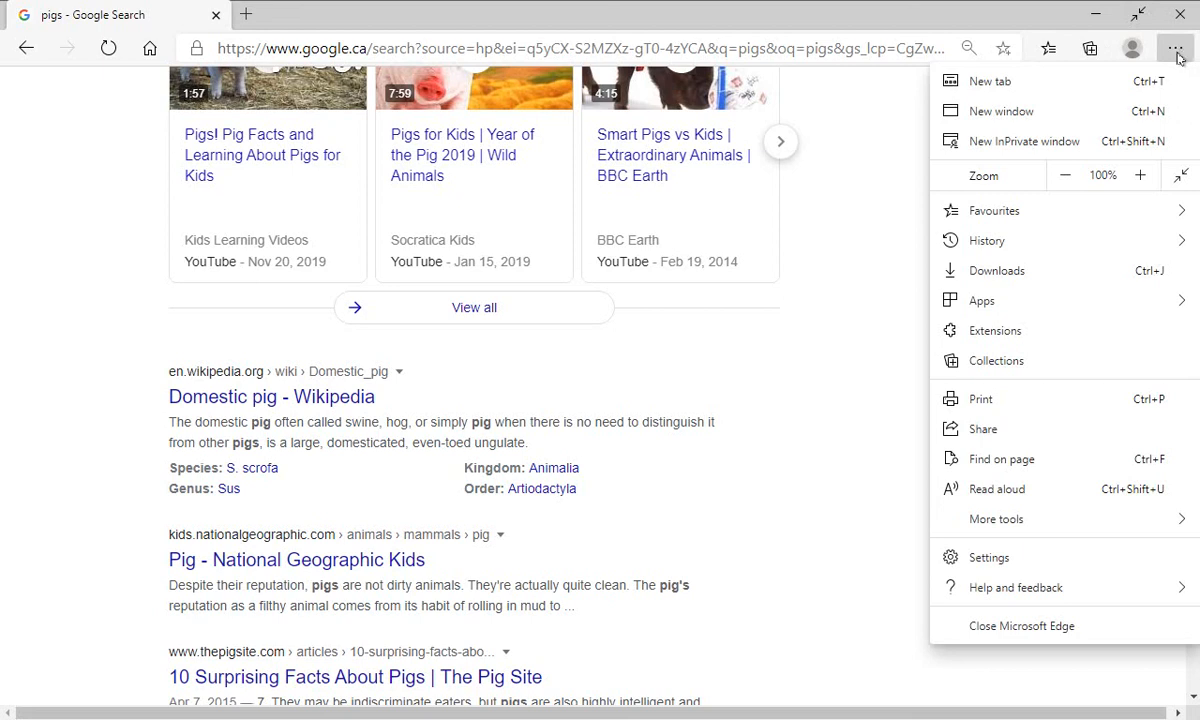
pyautogui.moveTo(1180, 176)
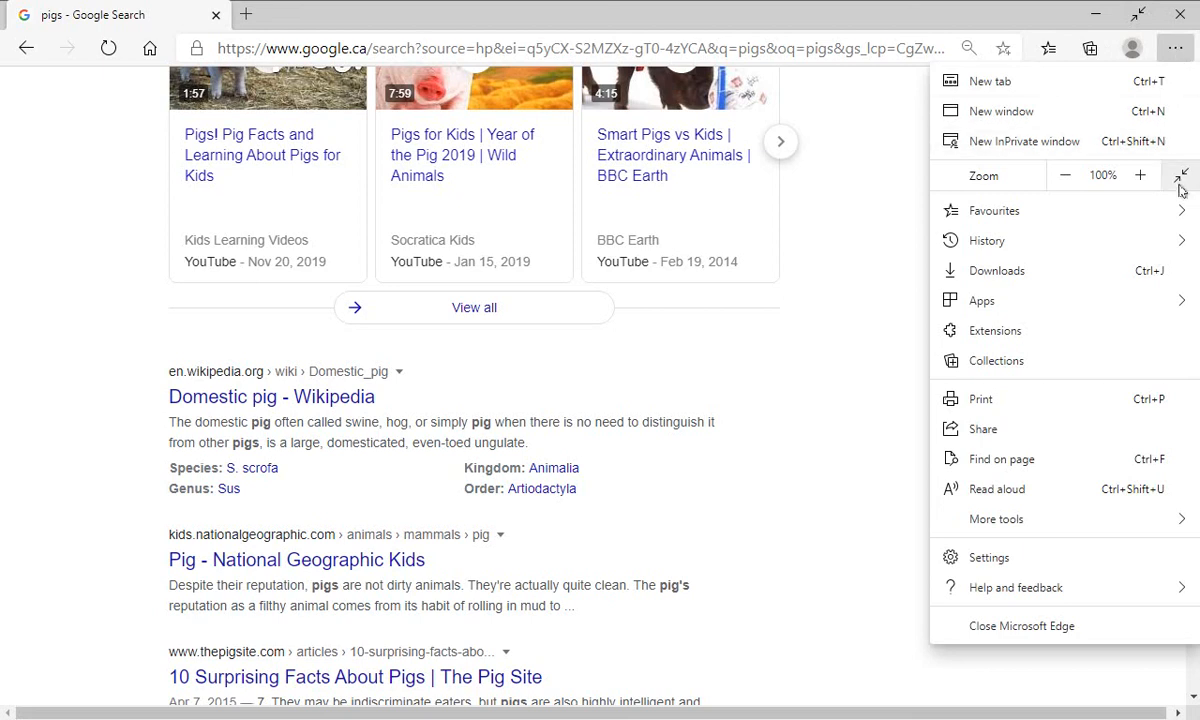
pyautogui.moveTo(1180, 176)
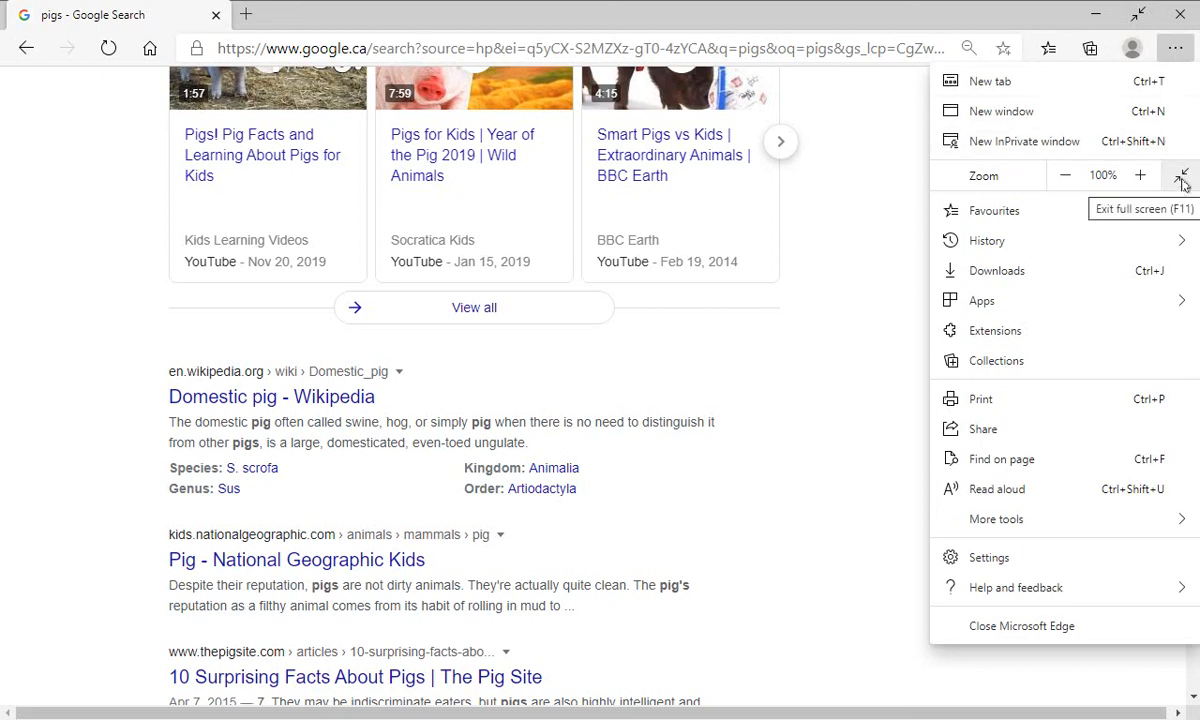
pyautogui.click(1180, 176)
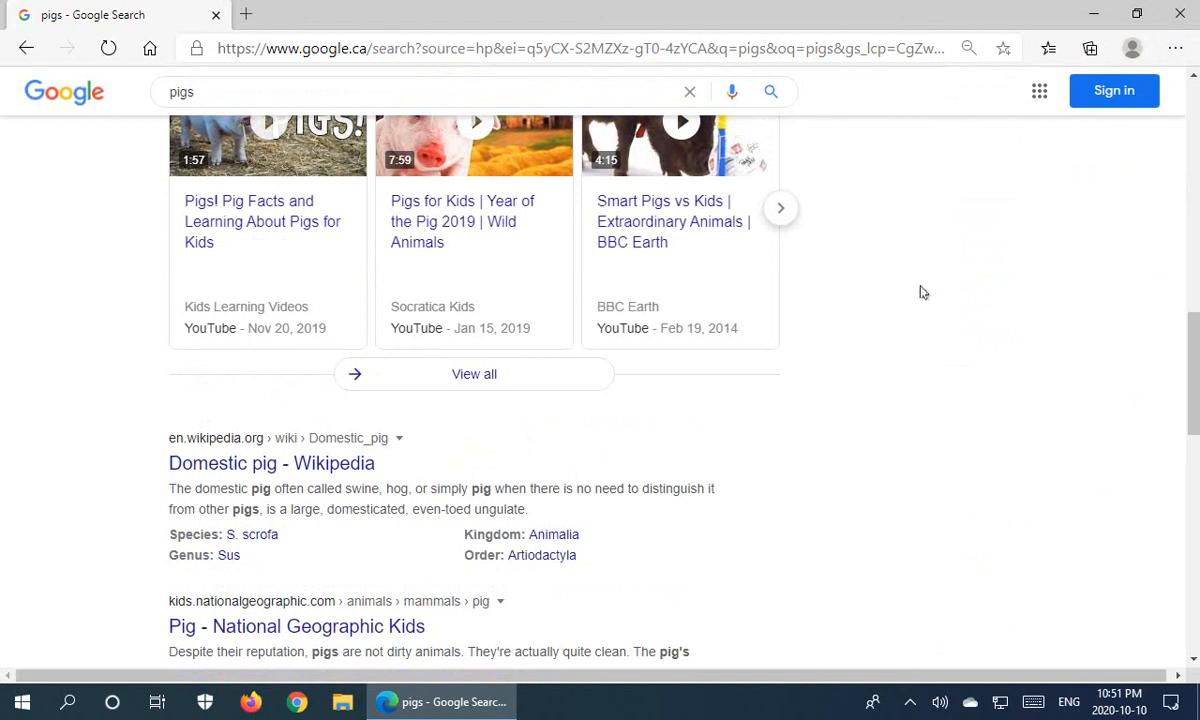
pyautogui.moveTo(918, 252)
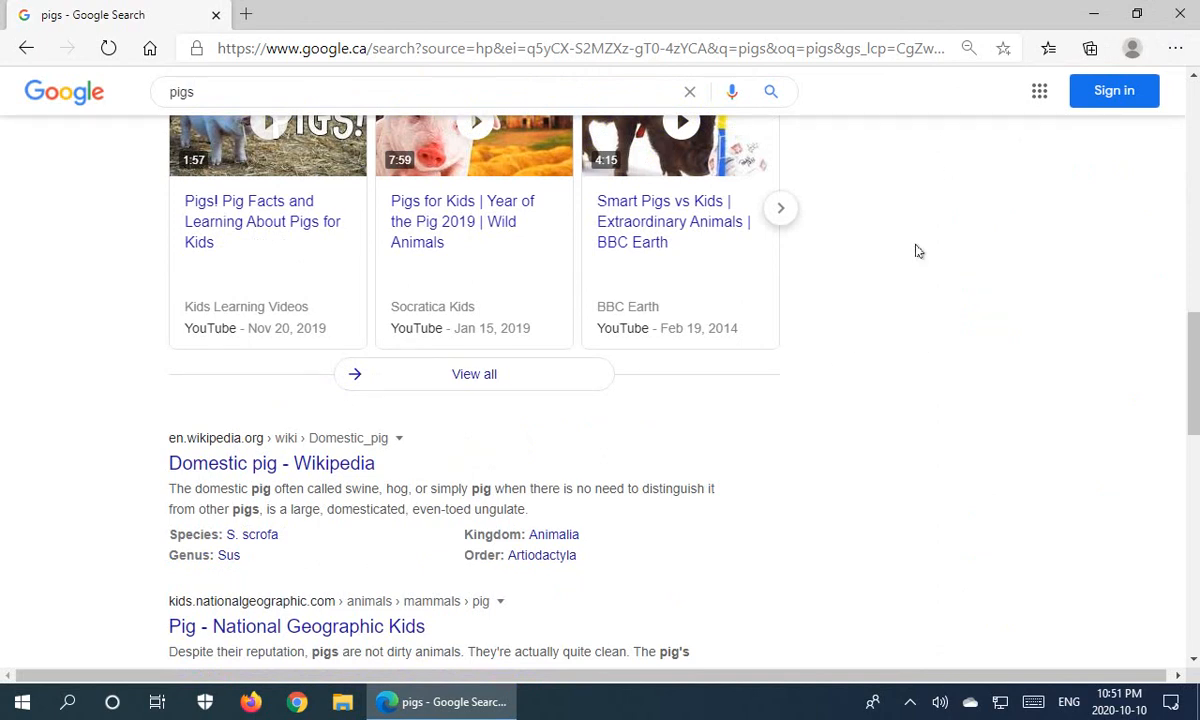